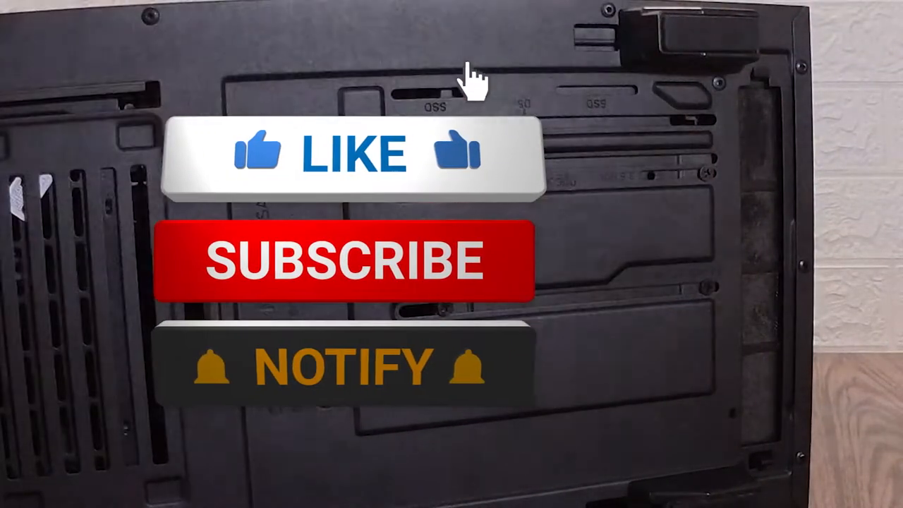
Watch the outro overlay turn LIKE into a blue LIKED +1 banner and flip SUBSCRIBE.
left_click(357, 154)
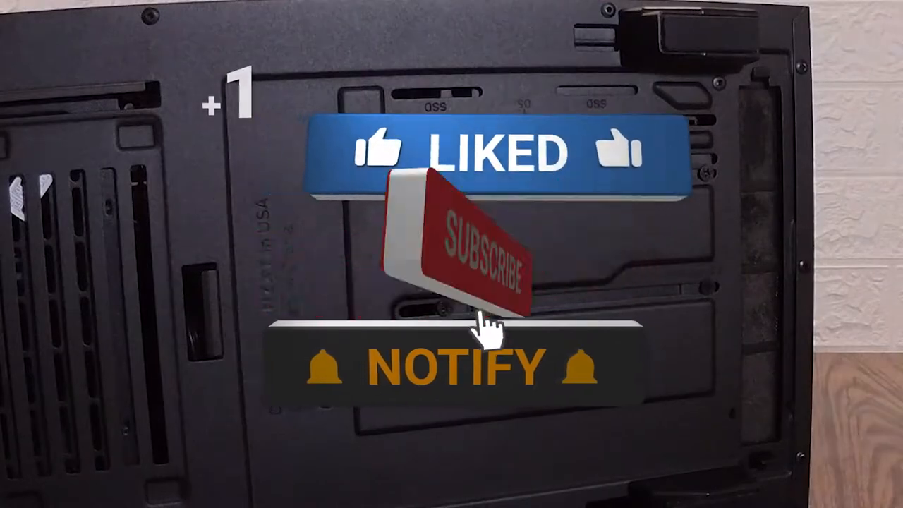